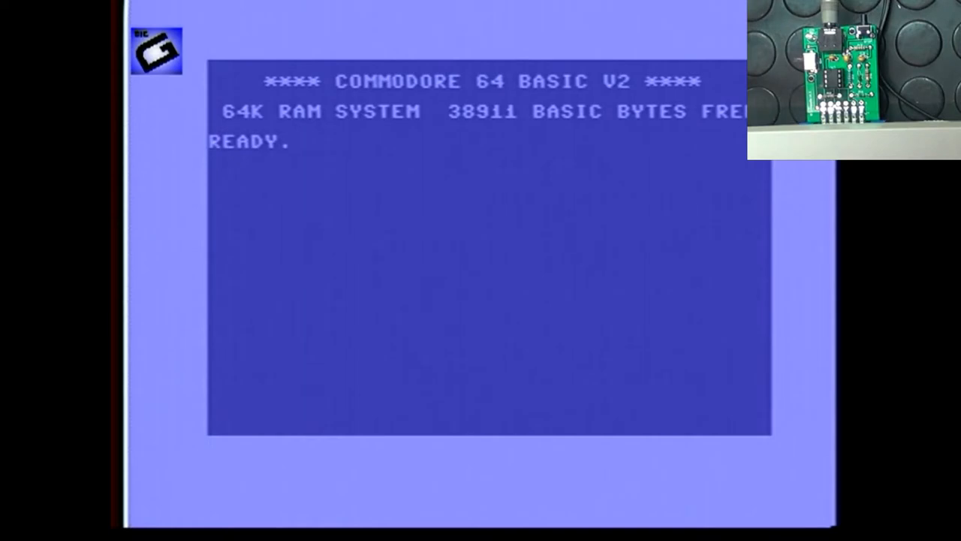
pyautogui.write('LOAD')
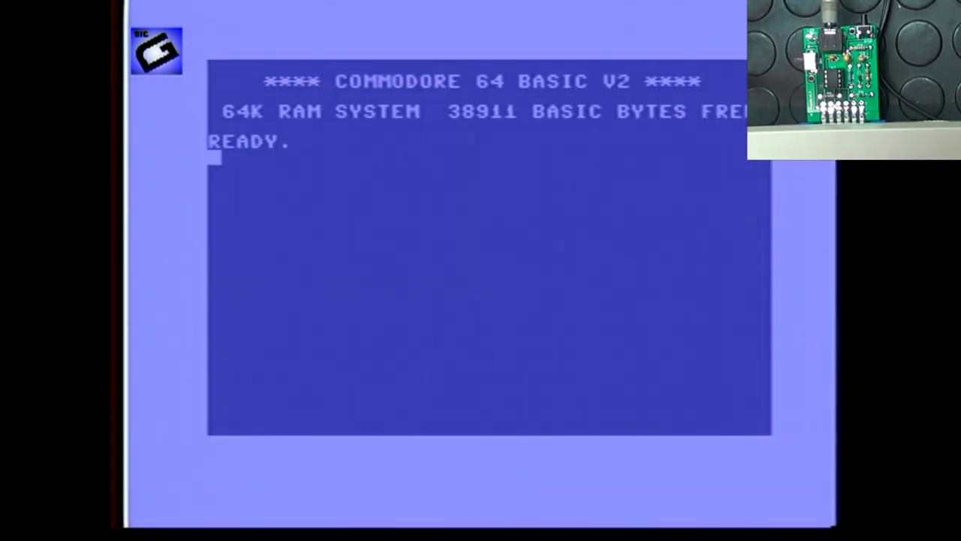
pyautogui.write('LOAD')
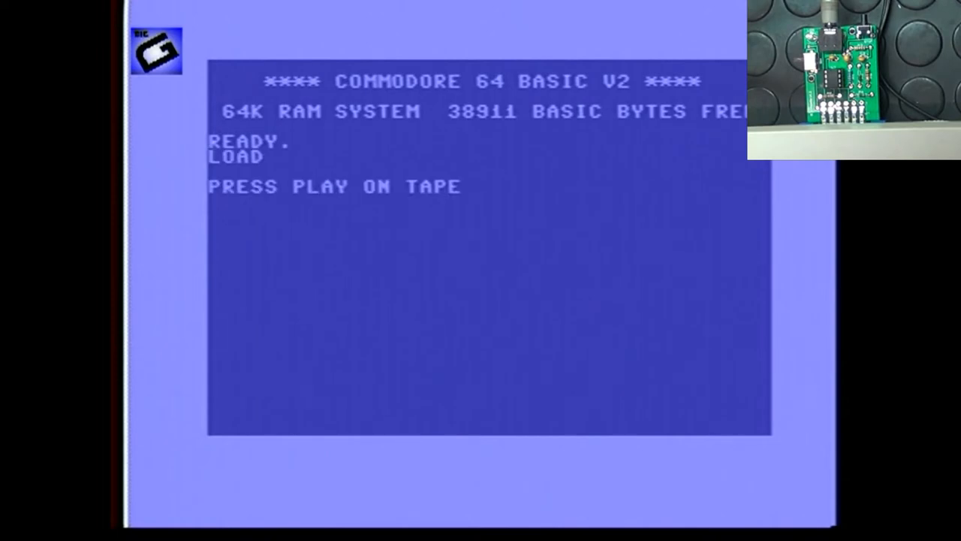